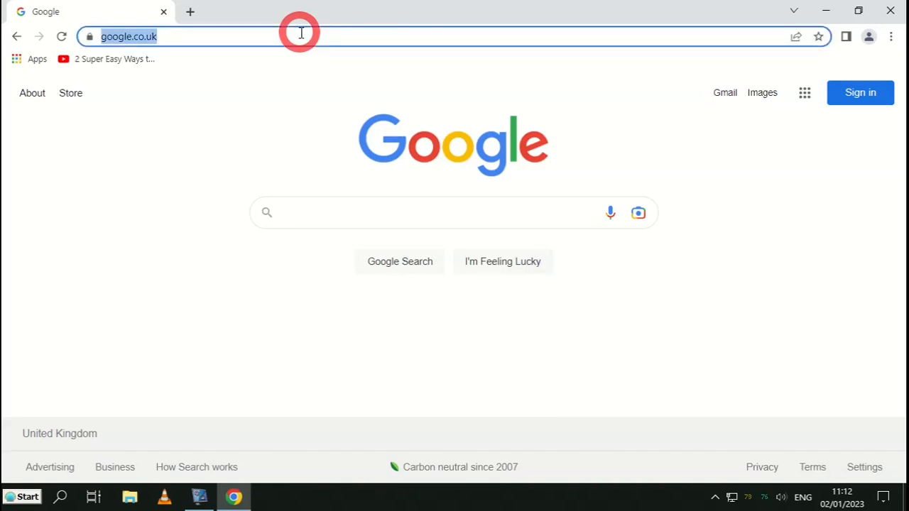
pyautogui.write('https://install.wled.me/')
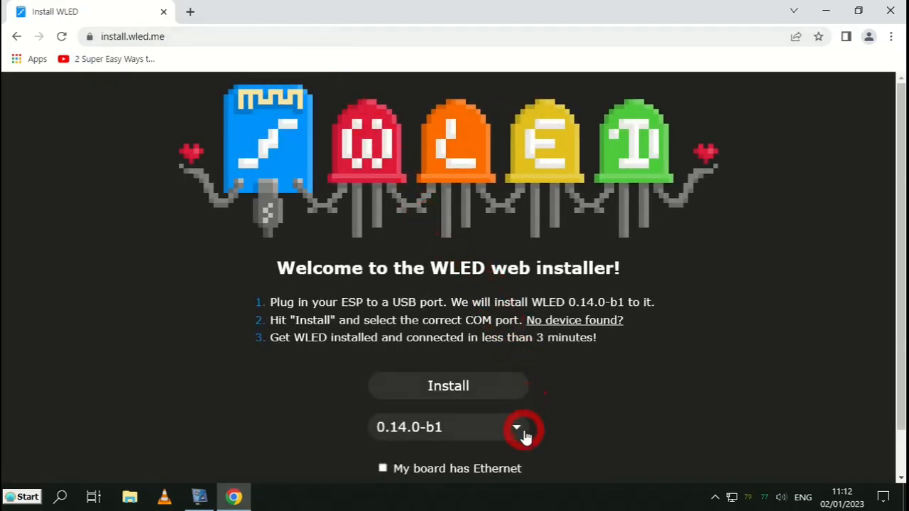
pyautogui.click(517, 427)
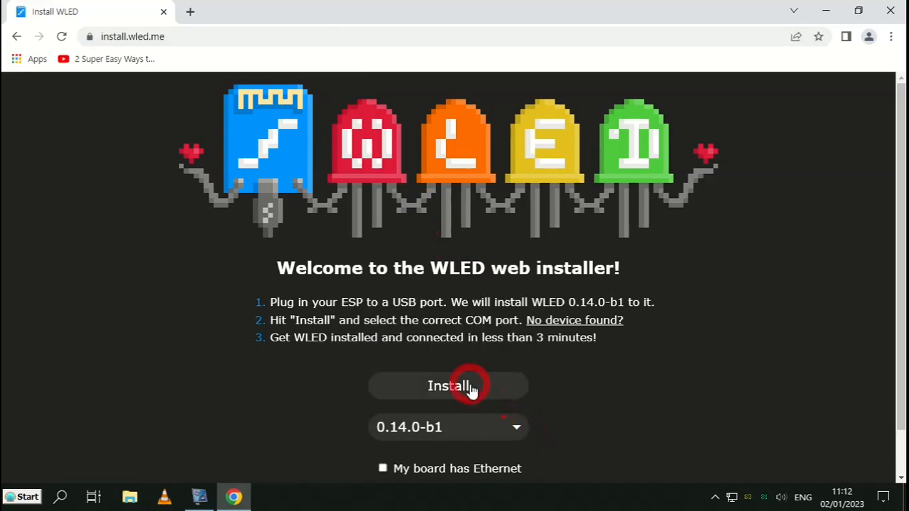
# Step: Start the install and connect to the board on USB Serial (COM9)
pyautogui.click(448, 386)
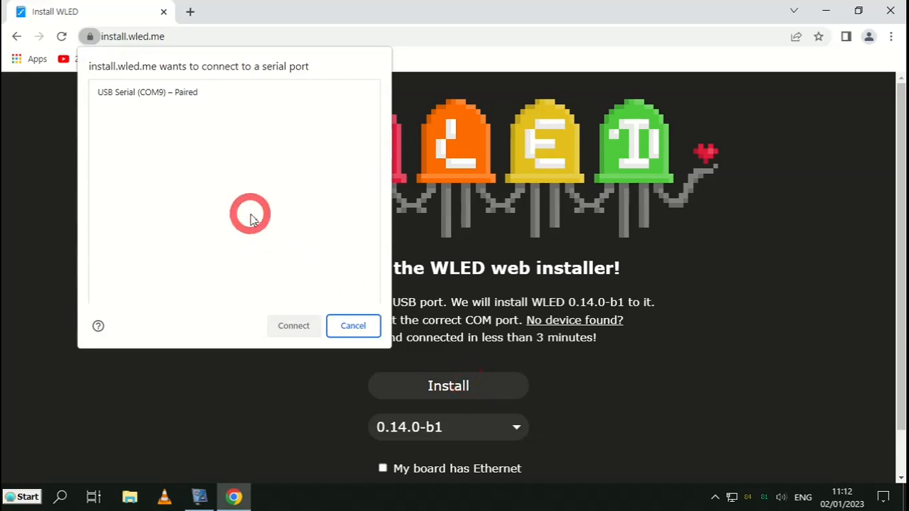
pyautogui.click(174, 91)
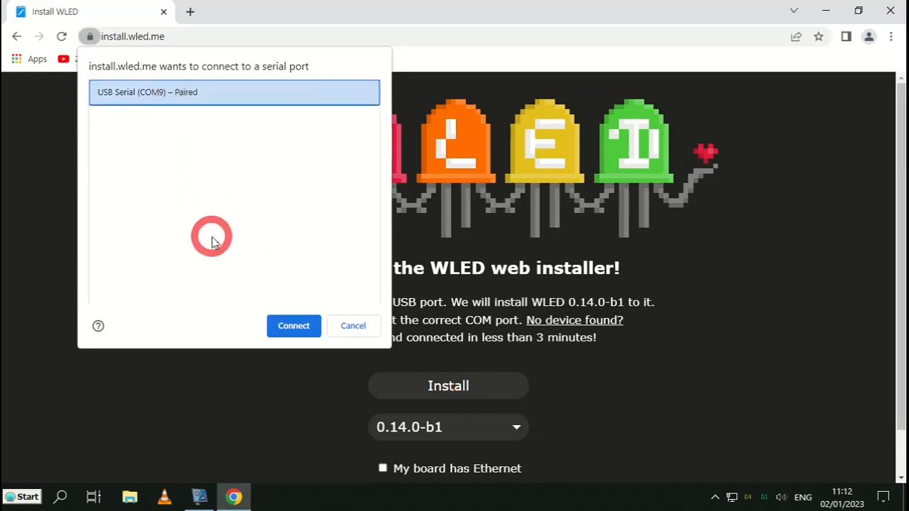
pyautogui.click(293, 326)
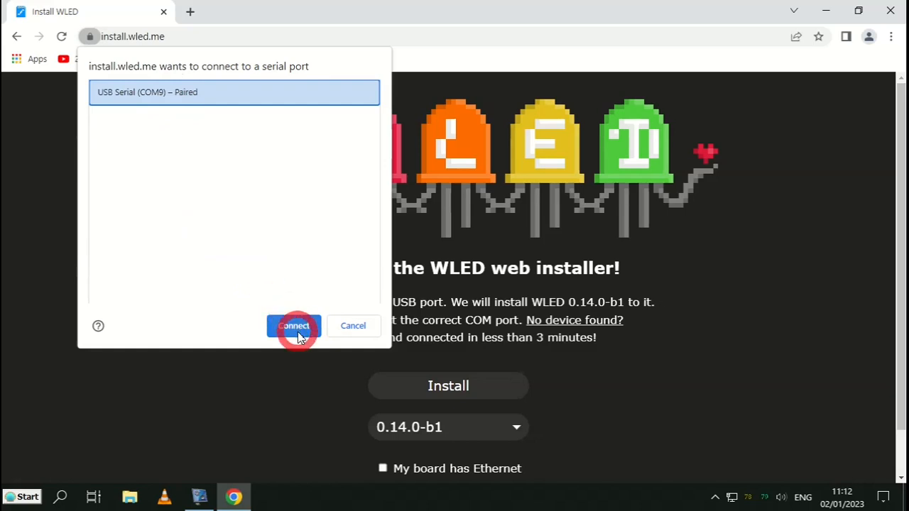
pyautogui.click(293, 326)
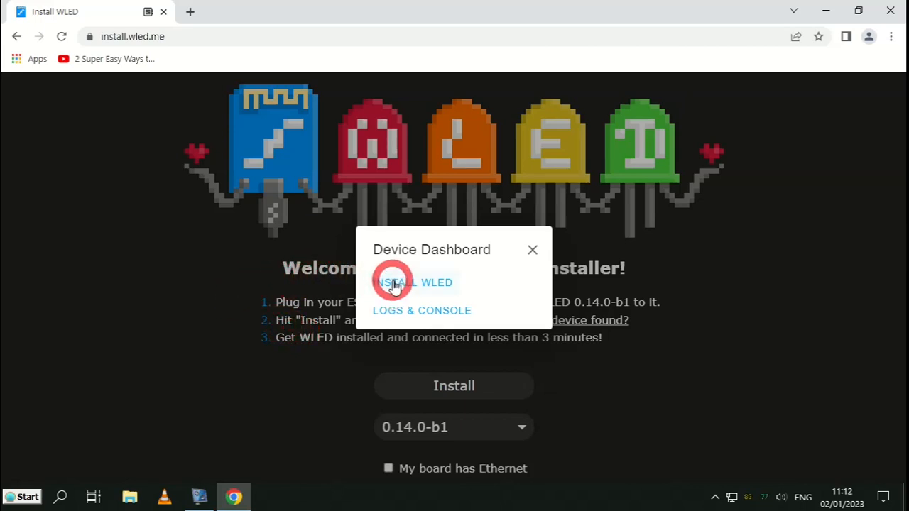
# Step: Install WLED 0.14.0-b1, confirming the device erase, and wait for completion
pyautogui.click(414, 283)
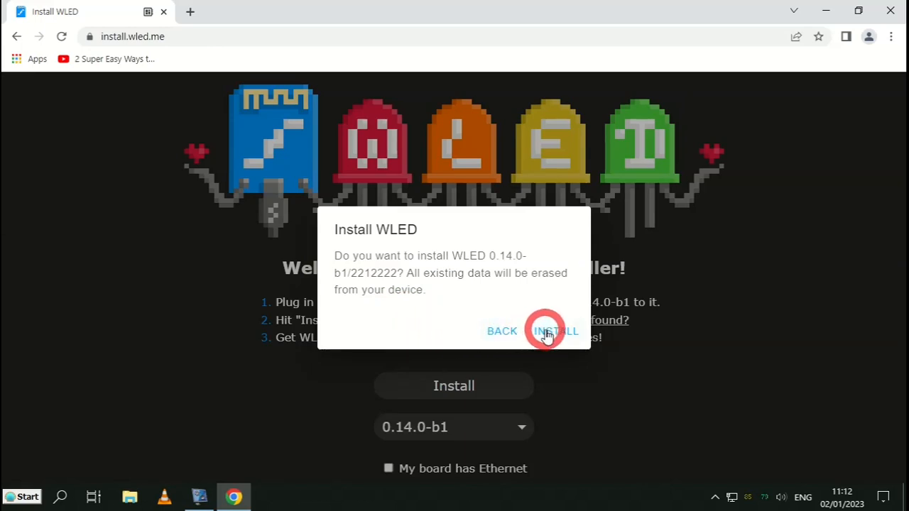
pyautogui.click(556, 331)
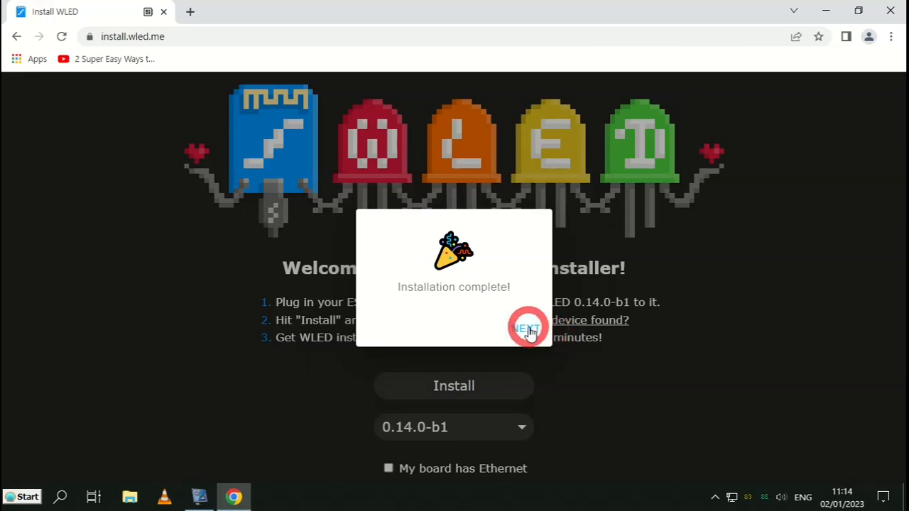
# Step: Skip Wi-Fi configuration and close the wled-a3c444 esp32 device details
pyautogui.click(527, 328)
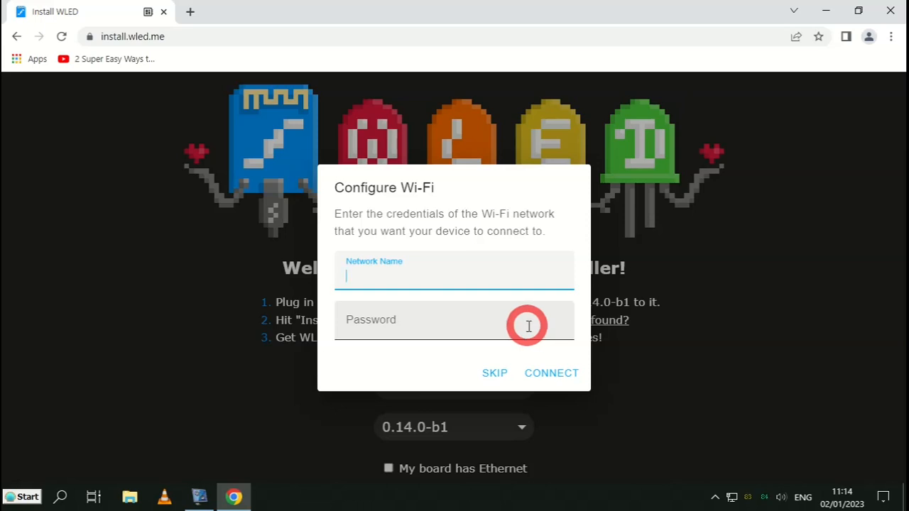
pyautogui.moveTo(495, 314)
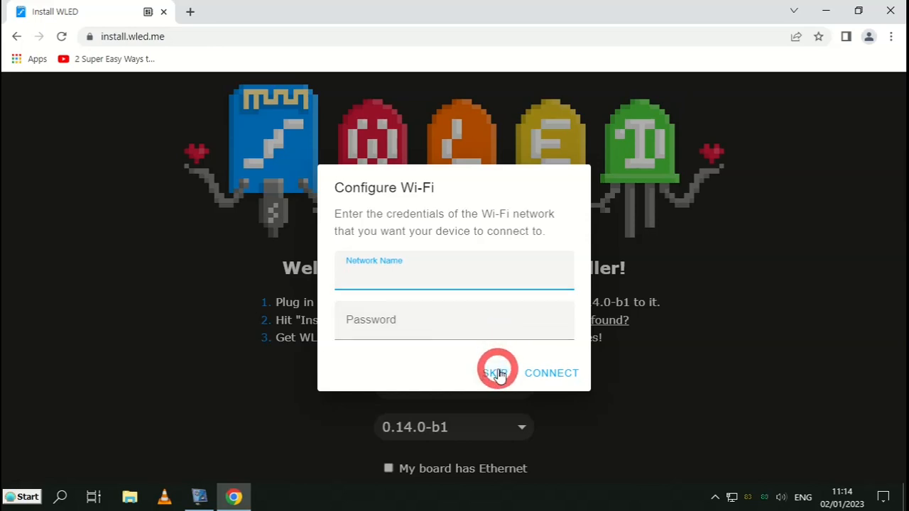
pyautogui.click(497, 373)
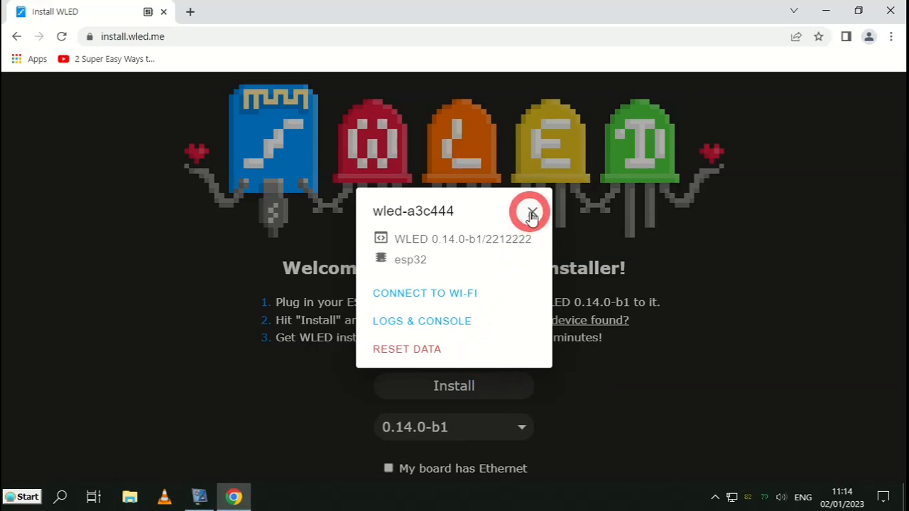
pyautogui.click(531, 214)
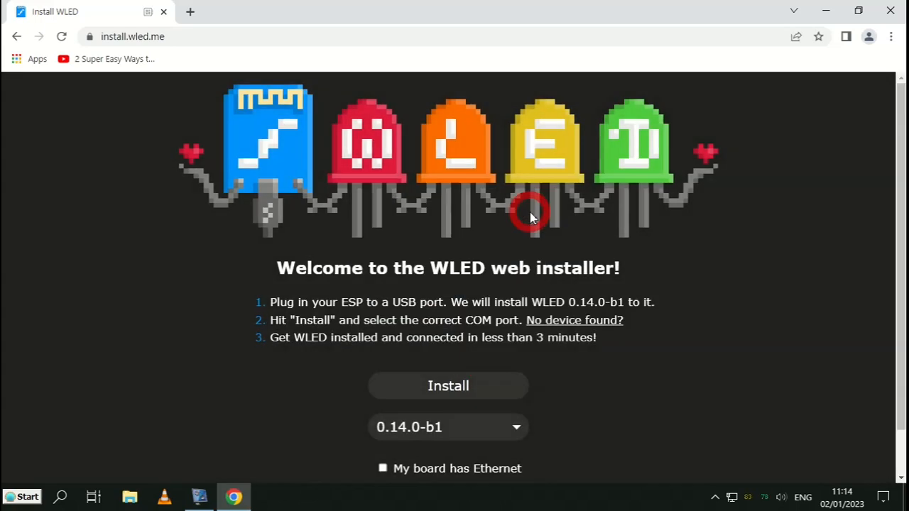